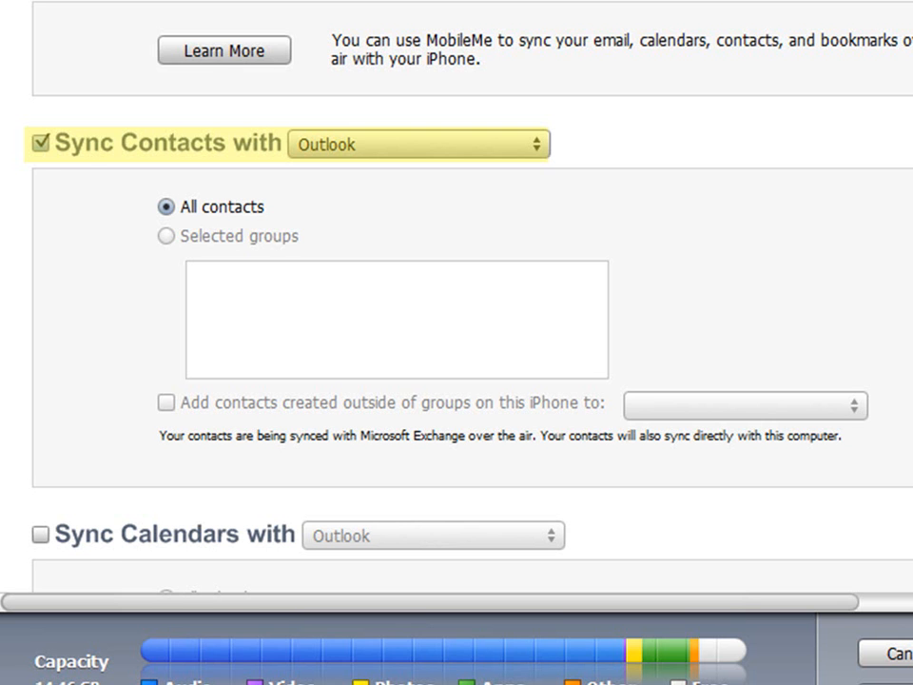
Scroll down the Info tab to reach the contacts sync options.
{"action": "scroll", "scroll_direction": "down", "scroll_amount": 3}
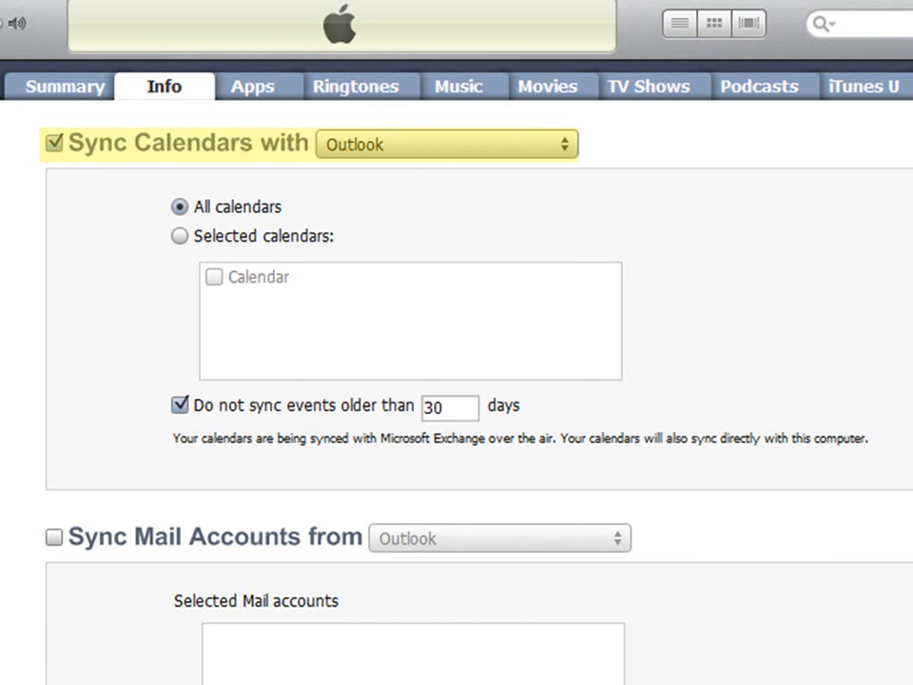
Scroll further down the Info tab to the calendars, mail and notes options.
{"action": "scroll", "scroll_direction": "down", "scroll_amount": 3}
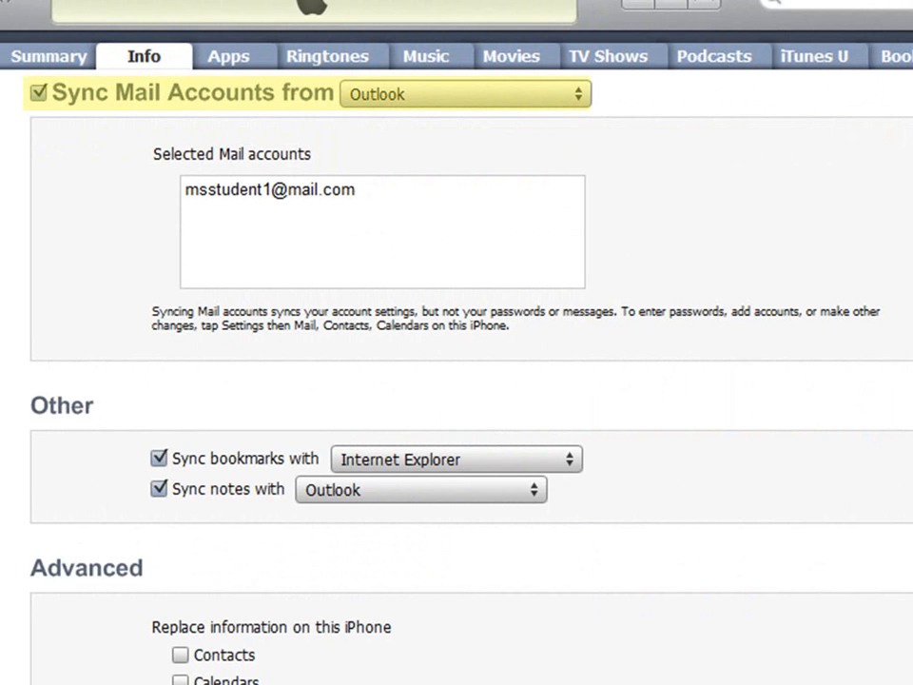
{"action": "scroll", "scroll_direction": "down", "scroll_amount": 3}
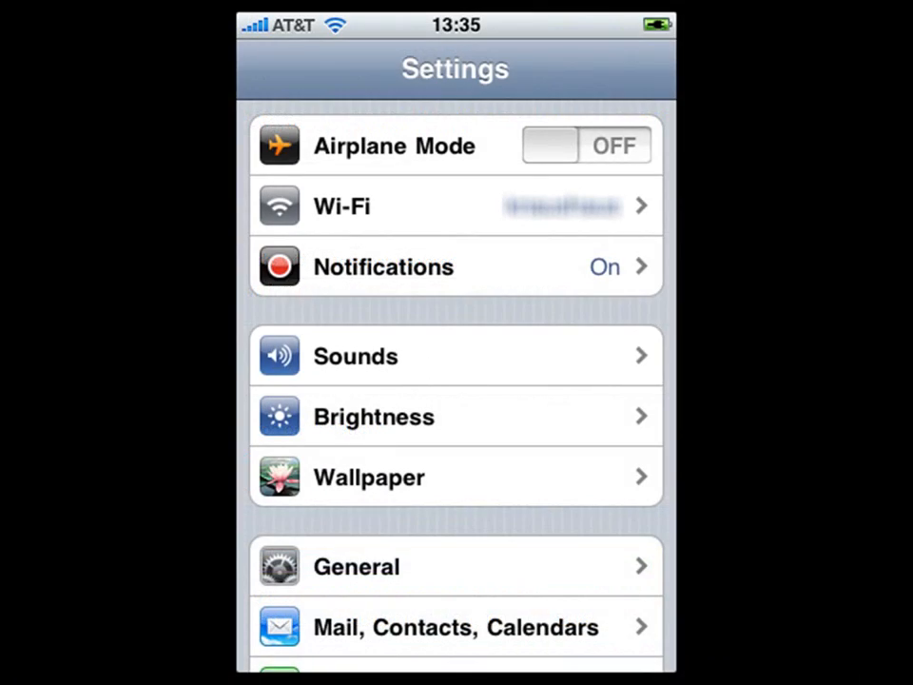
Under Mail, Contacts, Calendars, open the mail account and select its incoming server Password field.
{"action": "left_click", "coordinate": [455, 626]}
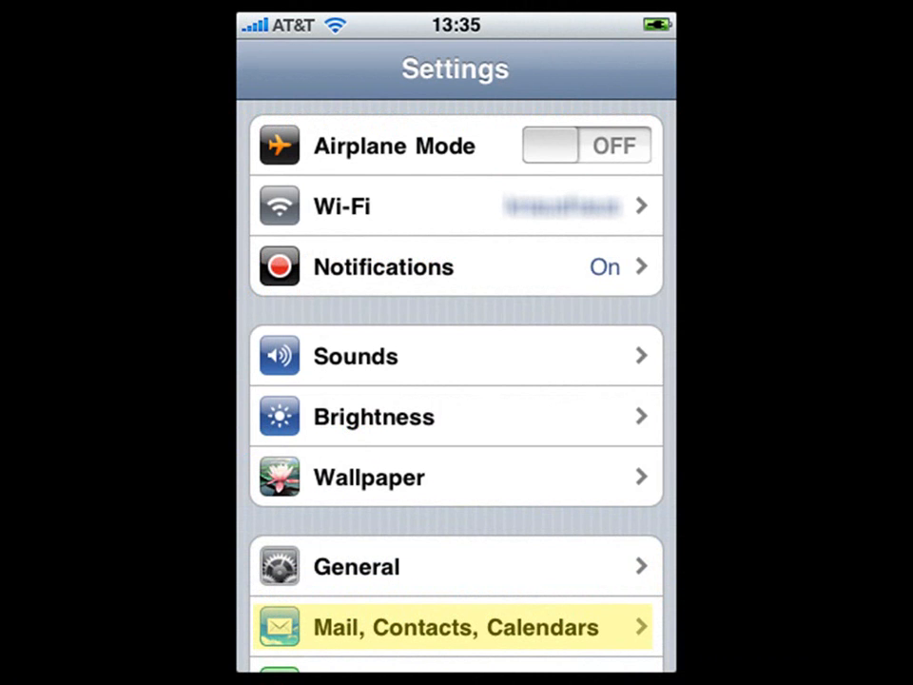
{"action": "left_click", "coordinate": [454, 627]}
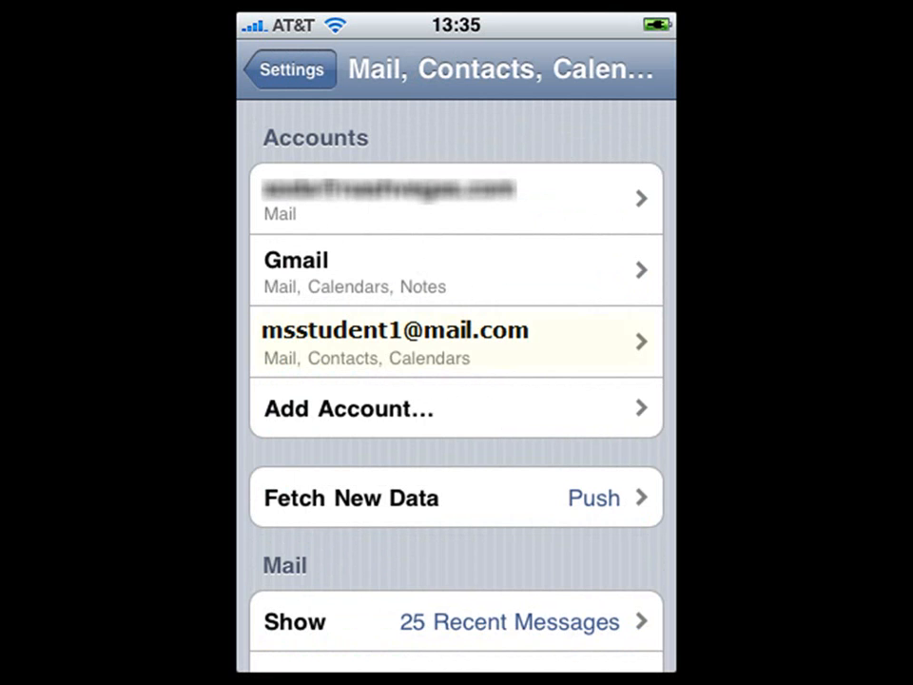
{"action": "left_click", "coordinate": [454, 341]}
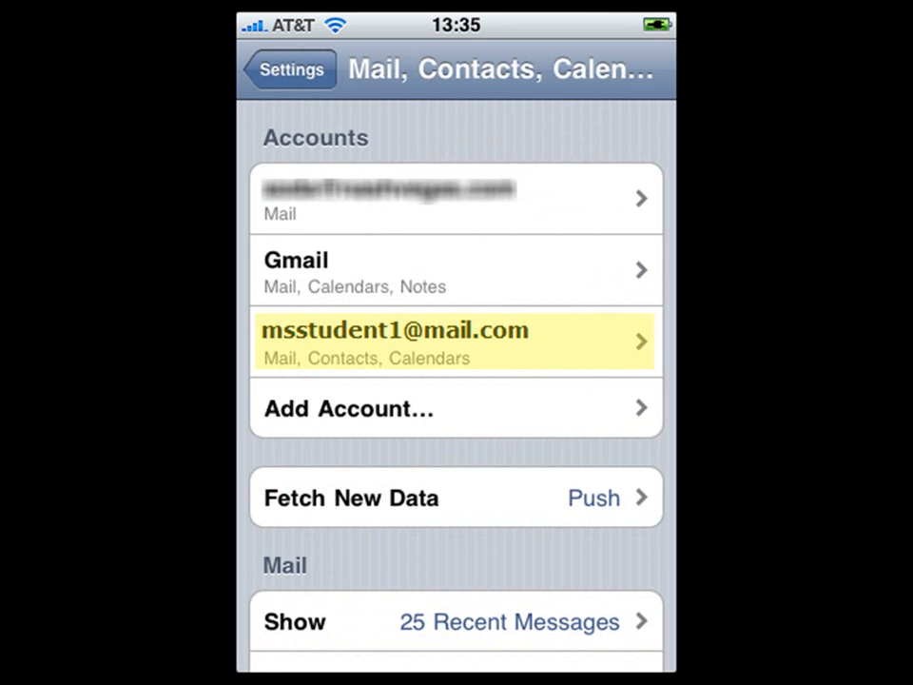
{"action": "left_click", "coordinate": [455, 340]}
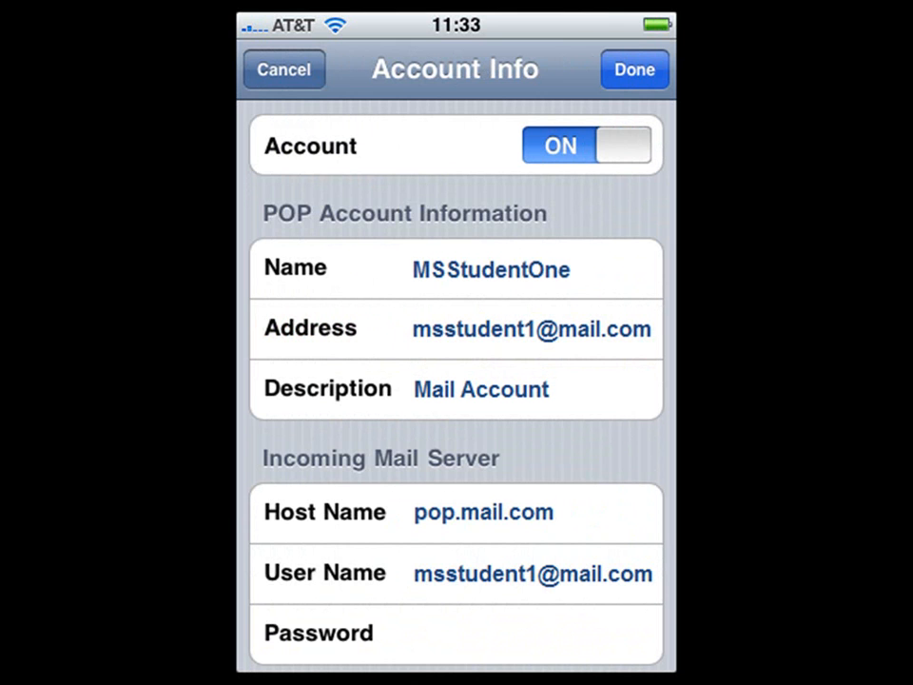
{"action": "left_click", "coordinate": [455, 632]}
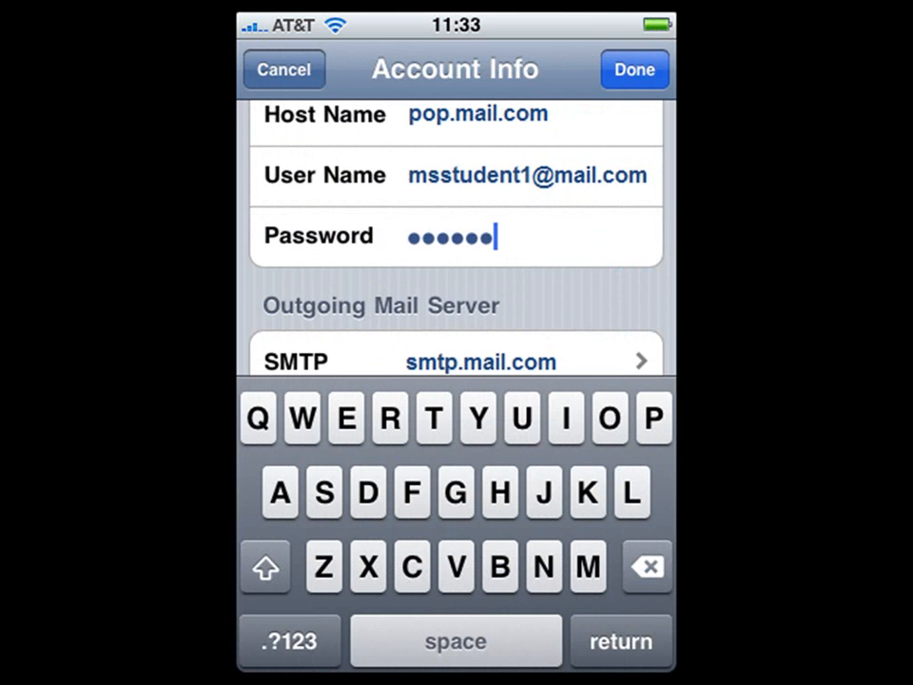